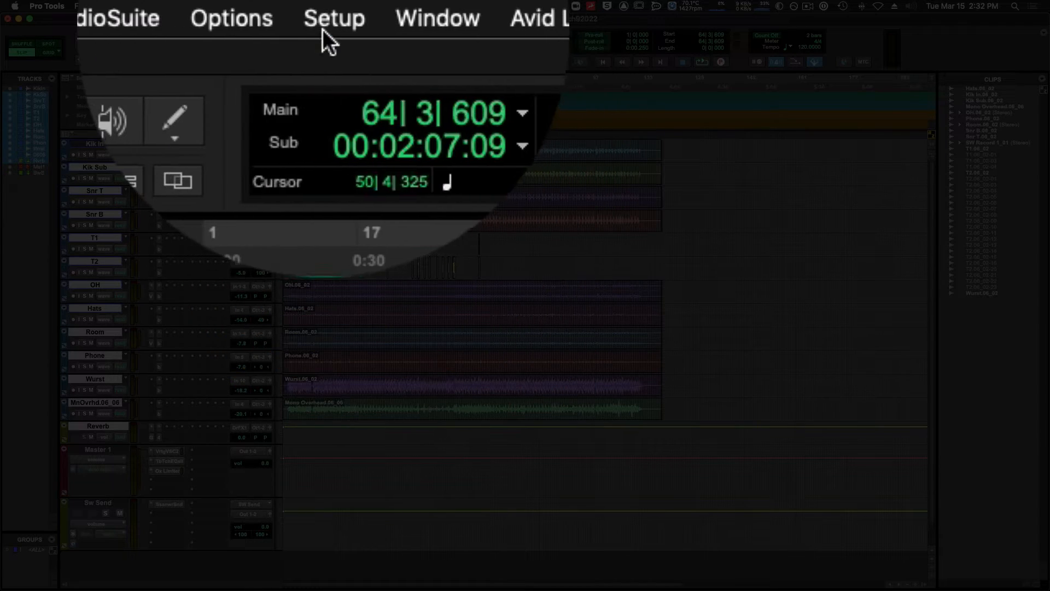
Step: Bring up I/O Setup from the Setup menu, showing the interface input paths
{"action": "left_click", "coordinate": [335, 19]}
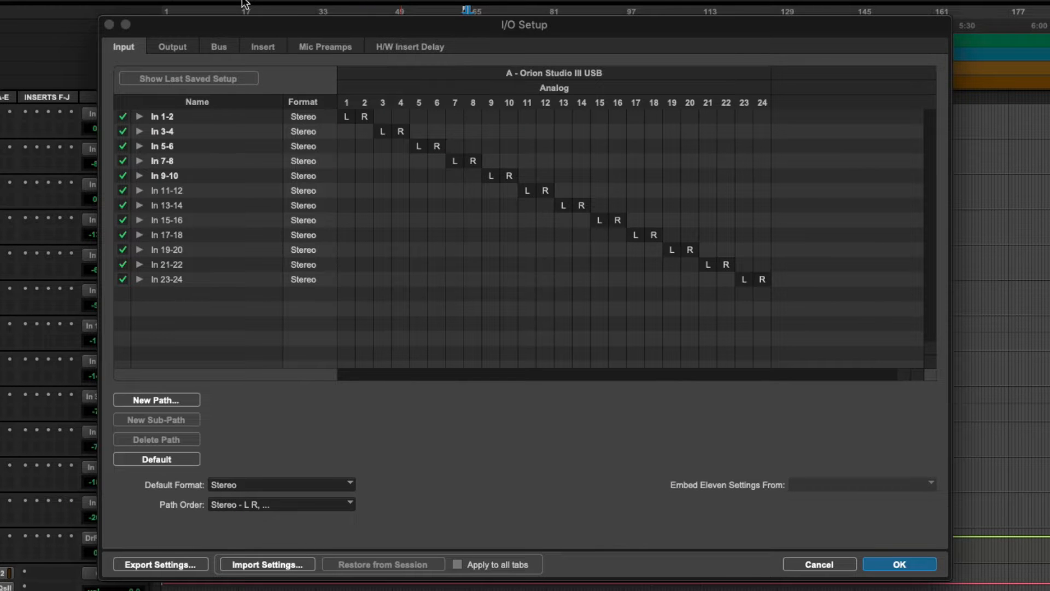
Step: Show the session's bus paths in I/O Setup
{"action": "left_click", "coordinate": [218, 46]}
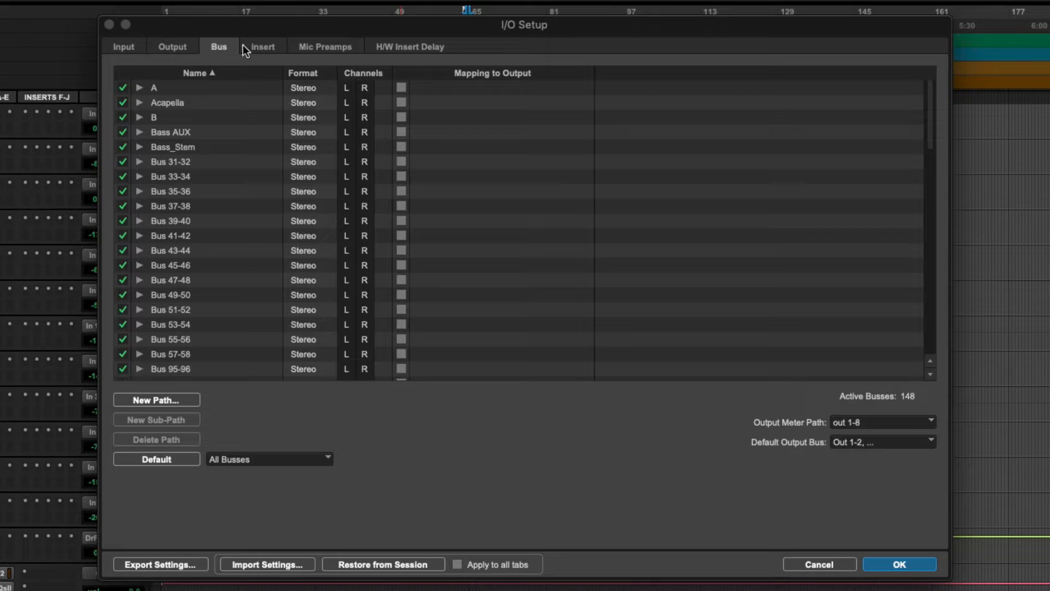
{"action": "mouse_move", "coordinate": [419, 52]}
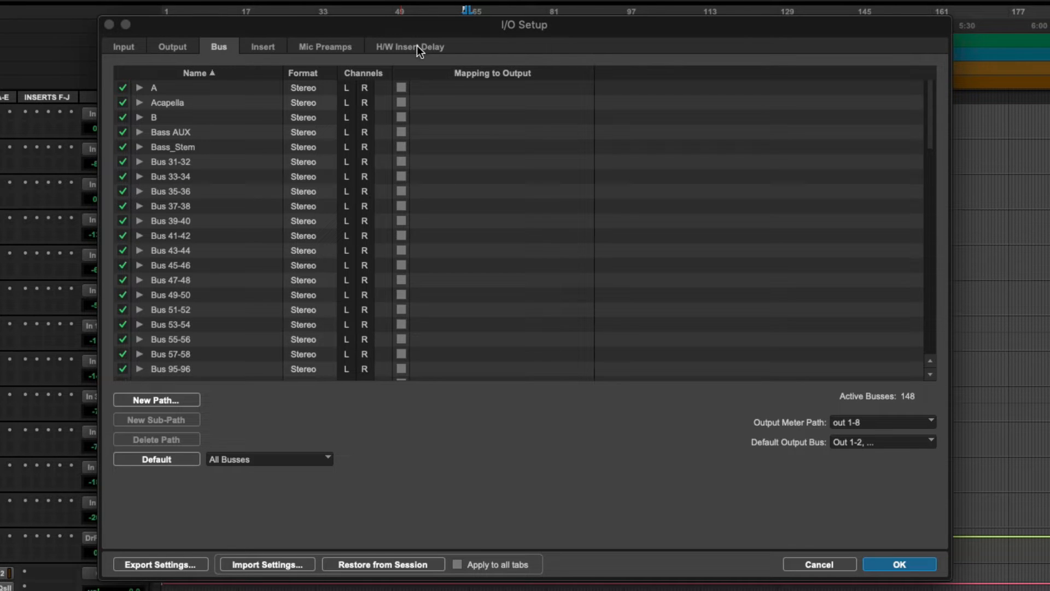
{"action": "mouse_move", "coordinate": [407, 52]}
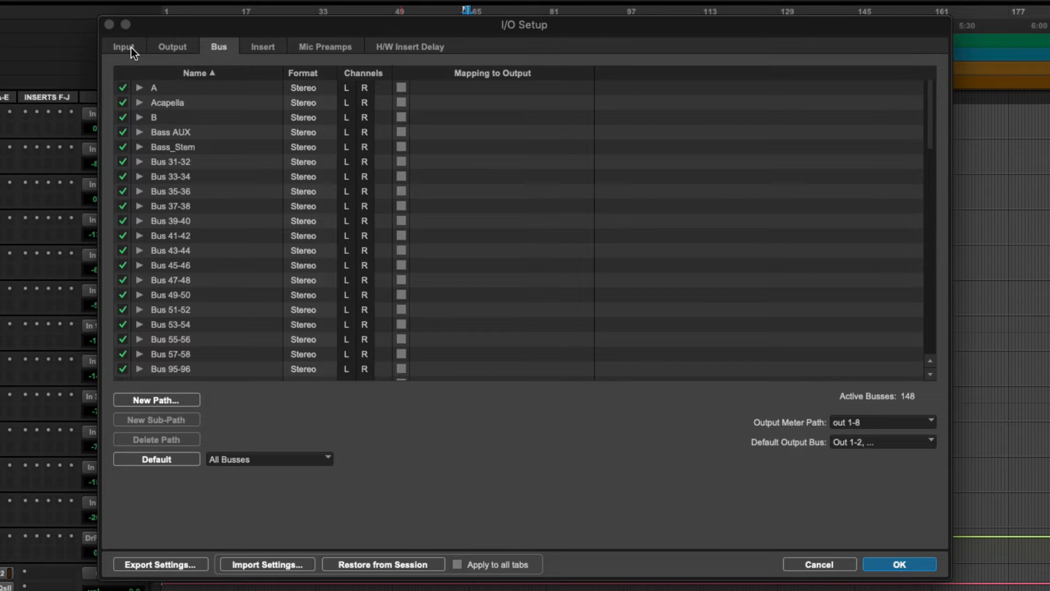
Step: Rename In 1-2's mono sub-paths to Kik In and Kik Out on the Input page
{"action": "left_click", "coordinate": [123, 46]}
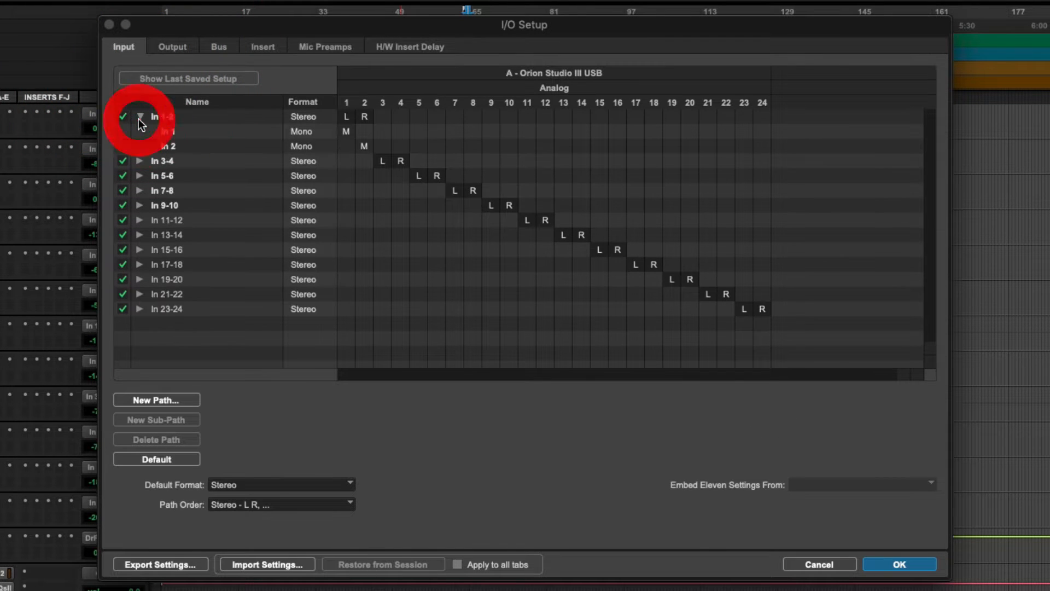
{"action": "double_click", "coordinate": [161, 130]}
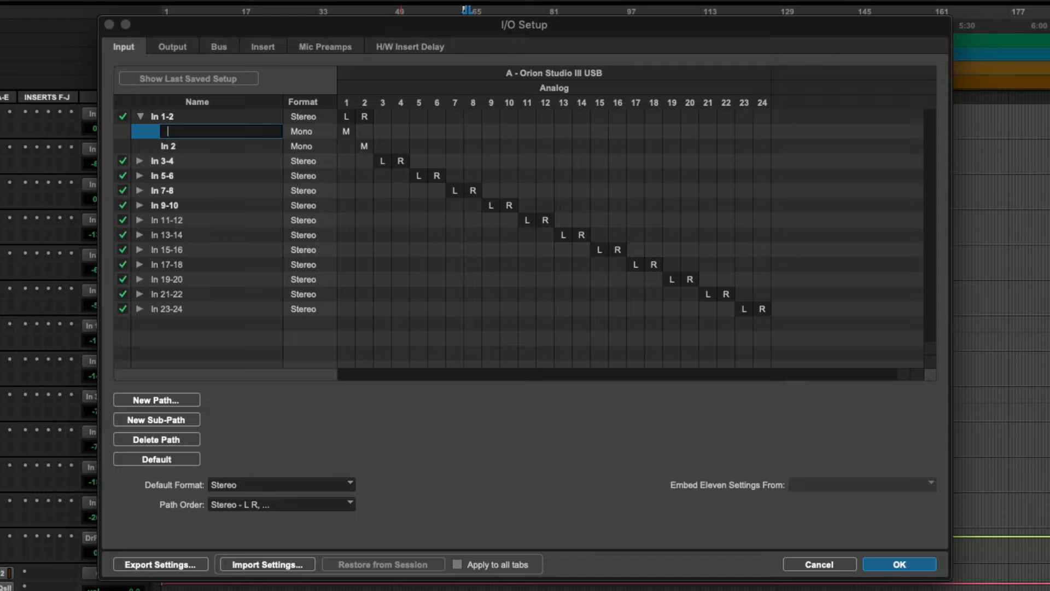
{"action": "type", "text": "Kik In"}
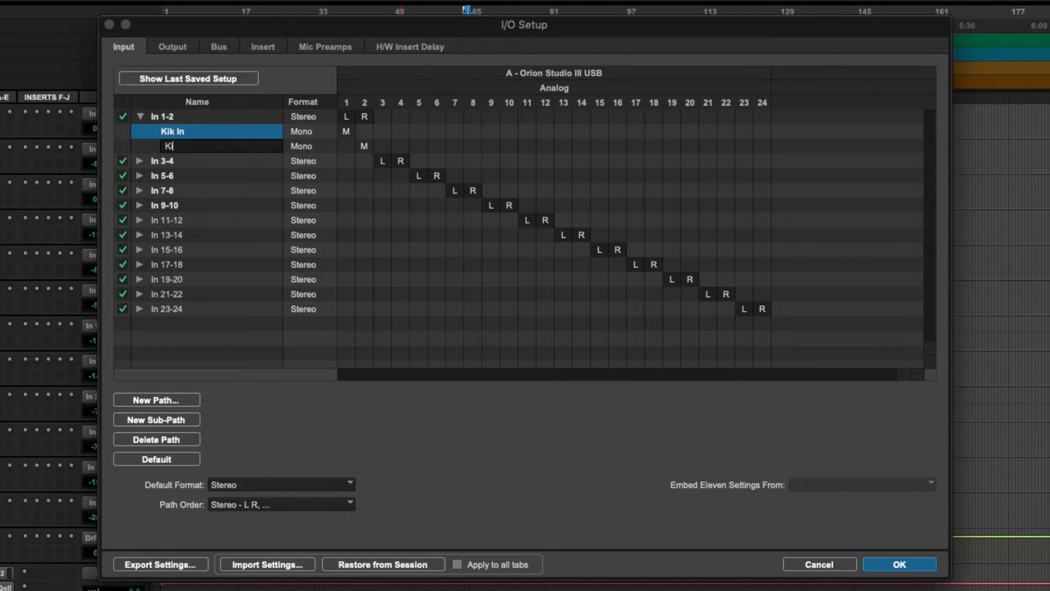
{"action": "type", "text": "Kik Out"}
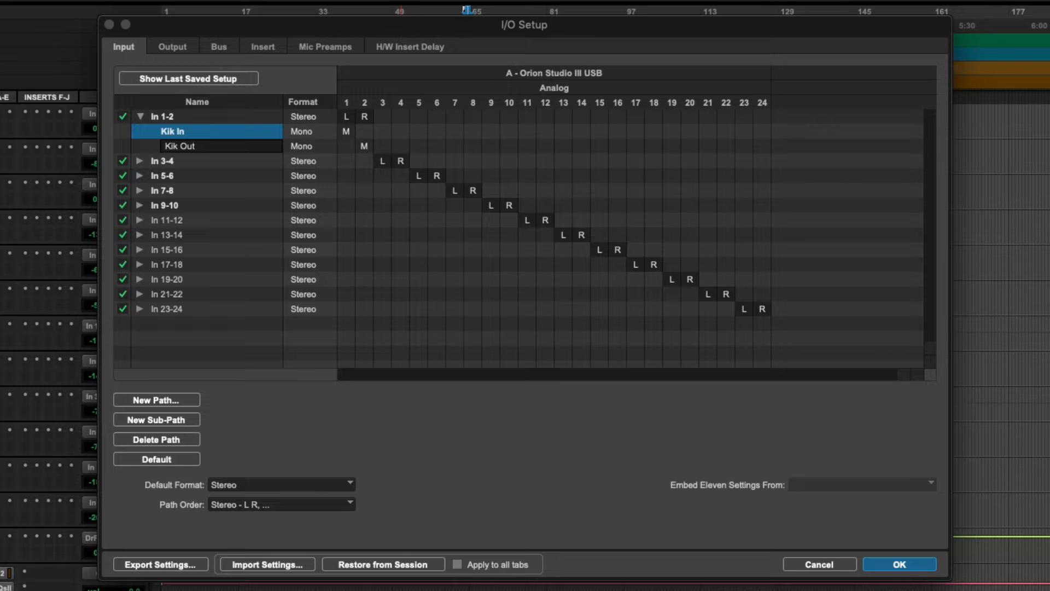
Step: Rename output Out 1-2 to MAIN, then return to the bus paths
{"action": "left_click", "coordinate": [171, 46]}
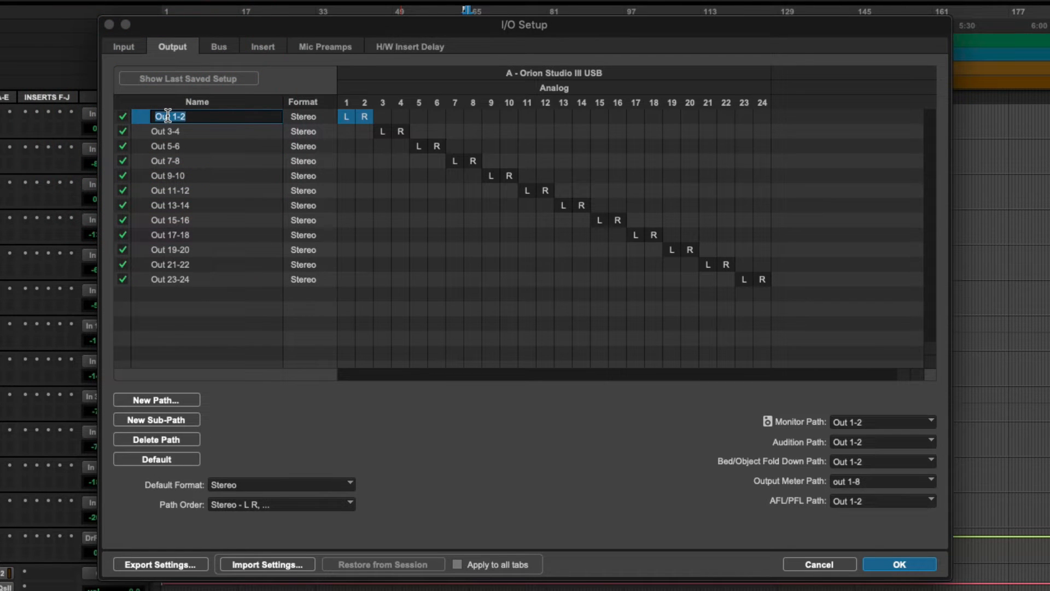
{"action": "type", "text": "MAIN"}
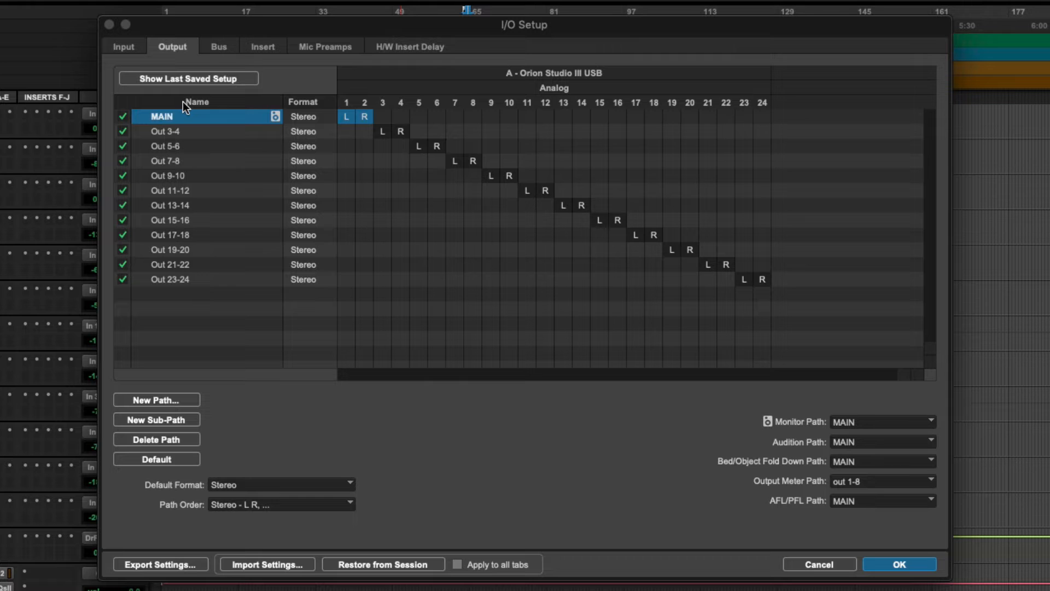
{"action": "left_click", "coordinate": [218, 46]}
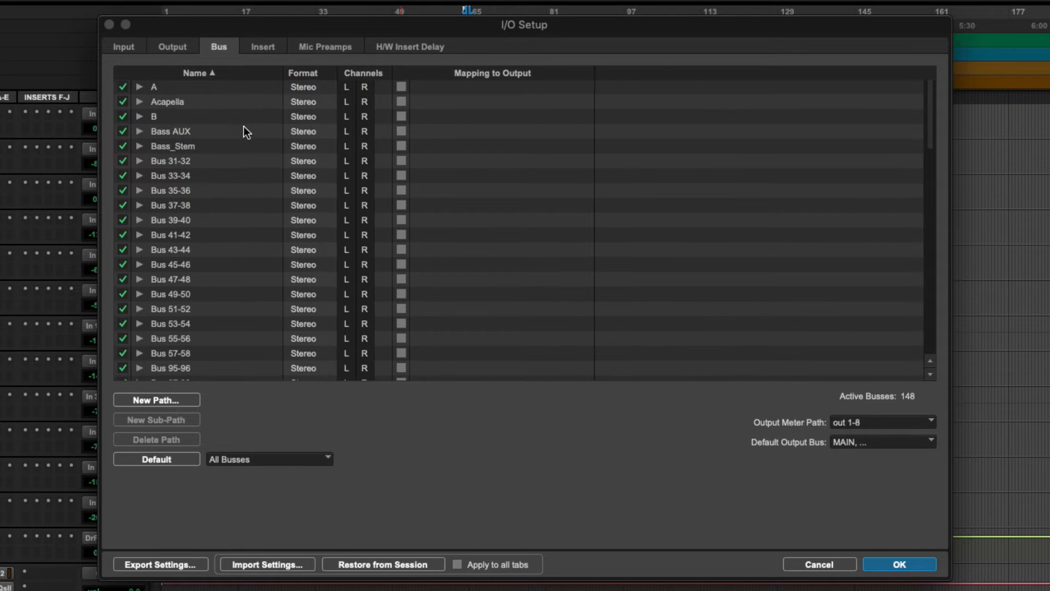
Step: Confirm the MAIN bus stays mapped to the MAIN output and apply the I/O changes with OK
{"action": "scroll", "scroll_direction": "down", "scroll_amount": 3}
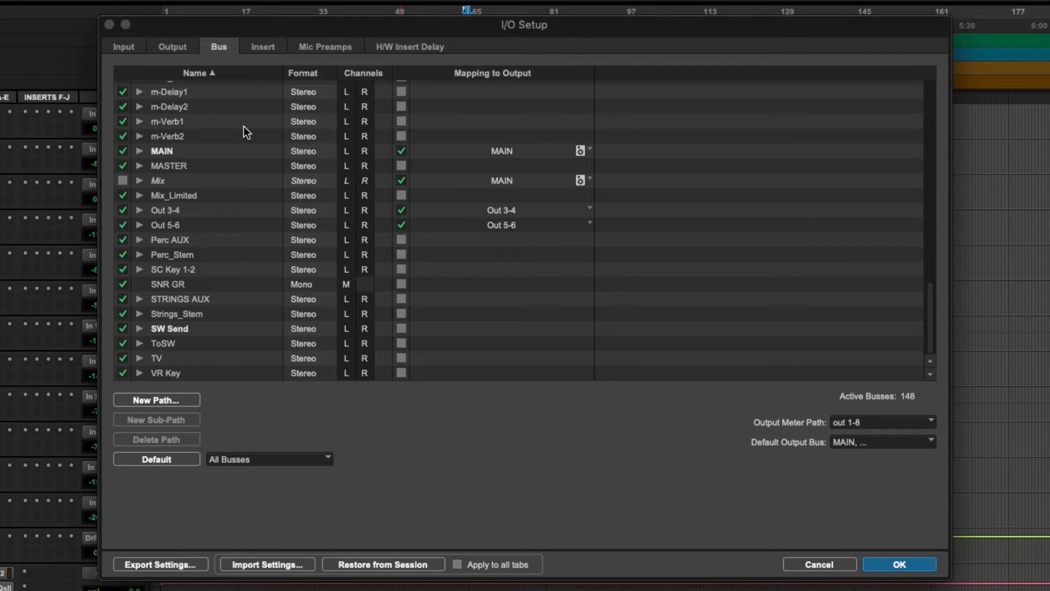
{"action": "mouse_move", "coordinate": [252, 176]}
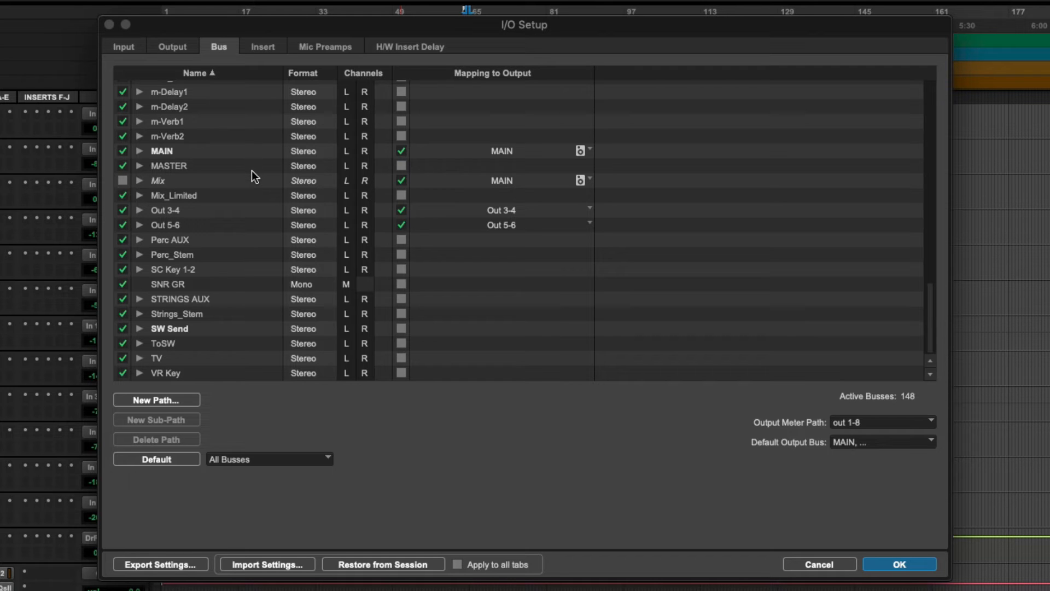
{"action": "mouse_move", "coordinate": [160, 158]}
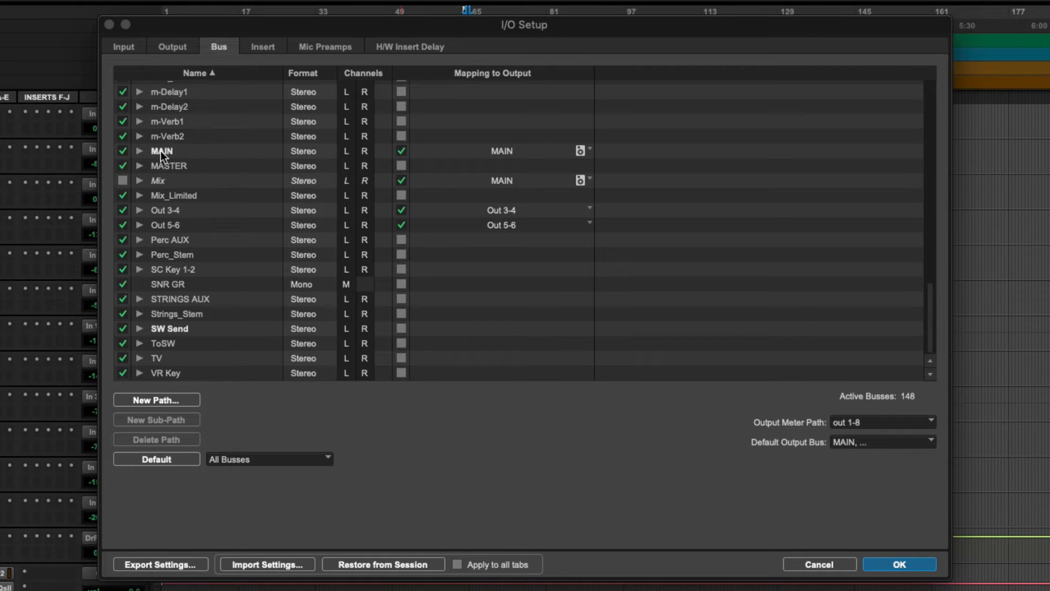
{"action": "left_click", "coordinate": [162, 151]}
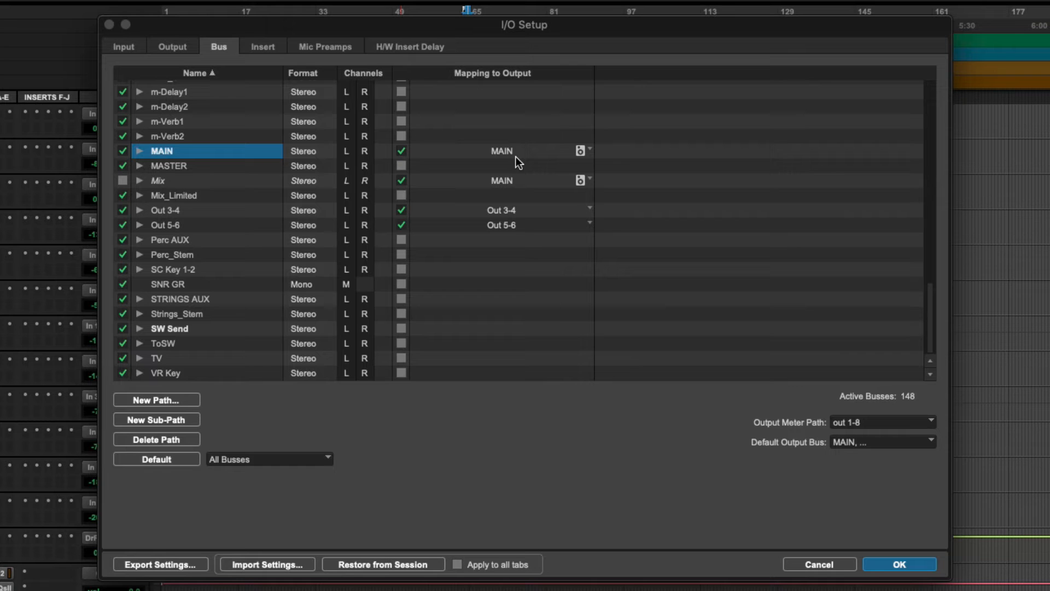
{"action": "mouse_move", "coordinate": [511, 157]}
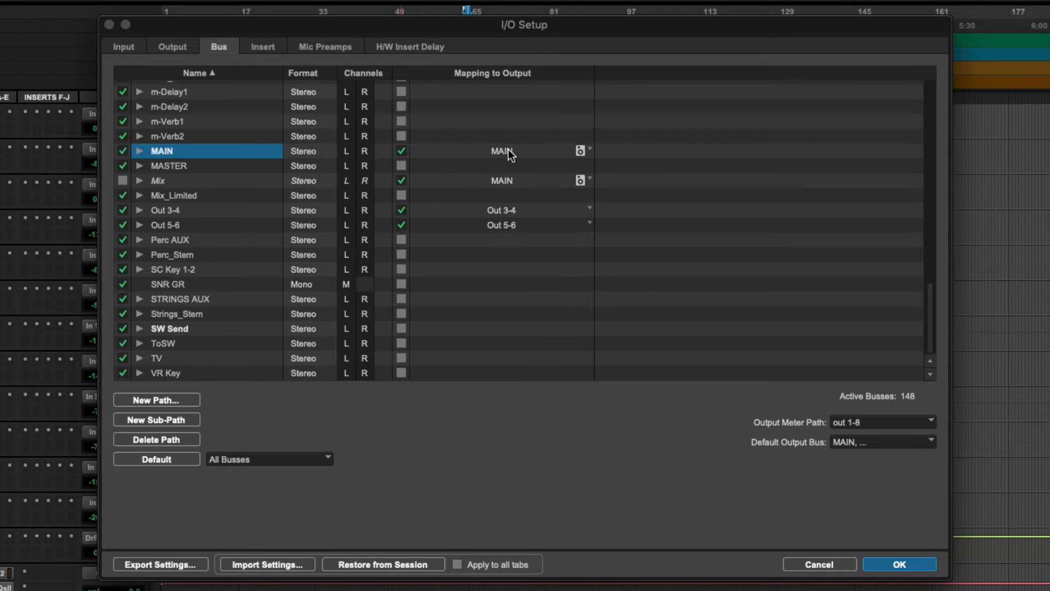
{"action": "left_click", "coordinate": [501, 151]}
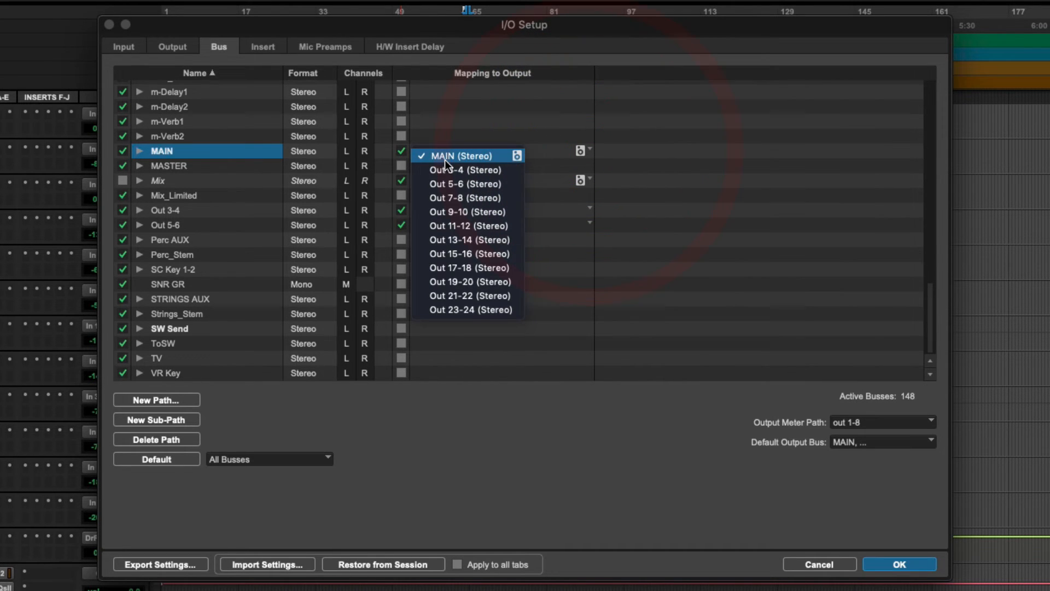
{"action": "left_click", "coordinate": [459, 156]}
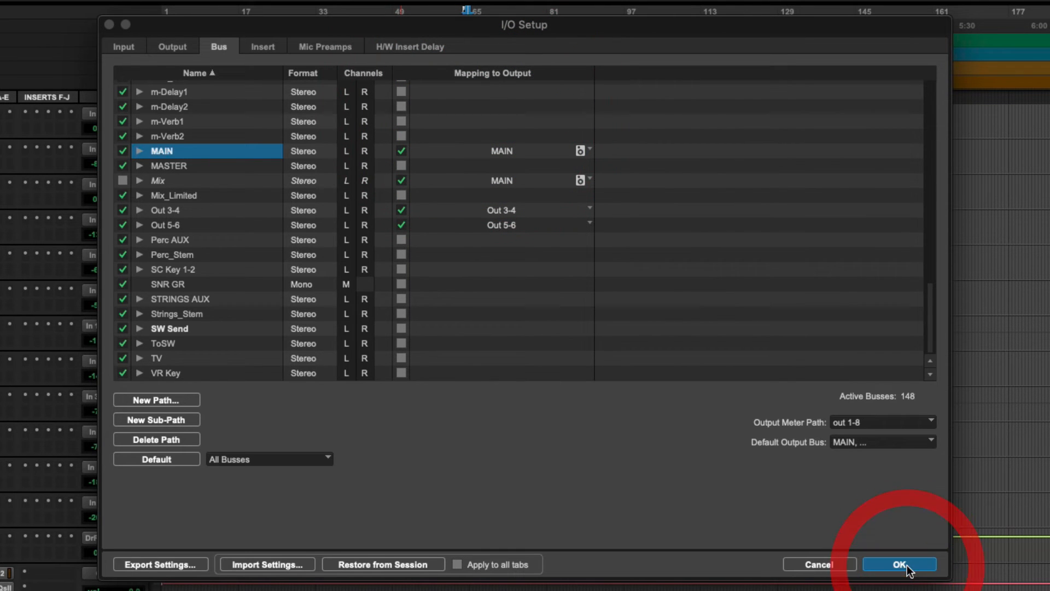
{"action": "left_click", "coordinate": [899, 564]}
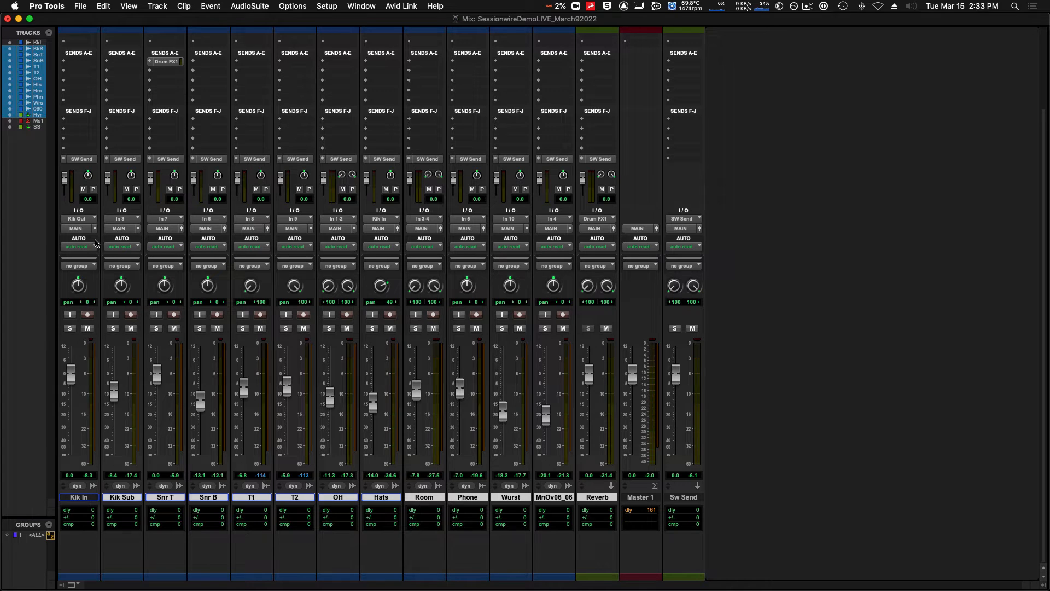
Step: Assign the Kik In track's input to interface > Kik In (Mono)
{"action": "left_click", "coordinate": [78, 218]}
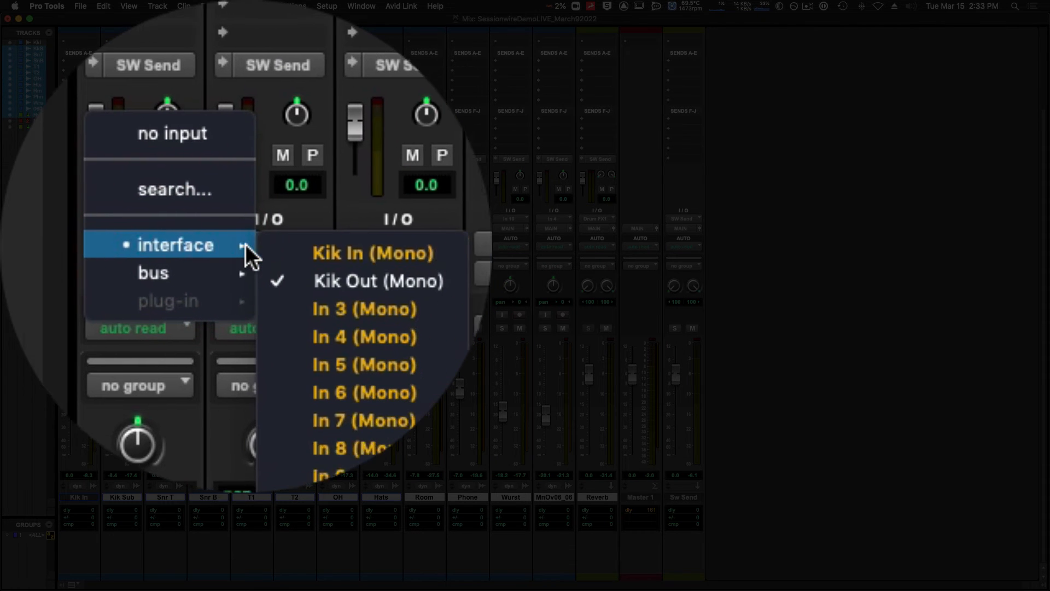
{"action": "left_click", "coordinate": [364, 308]}
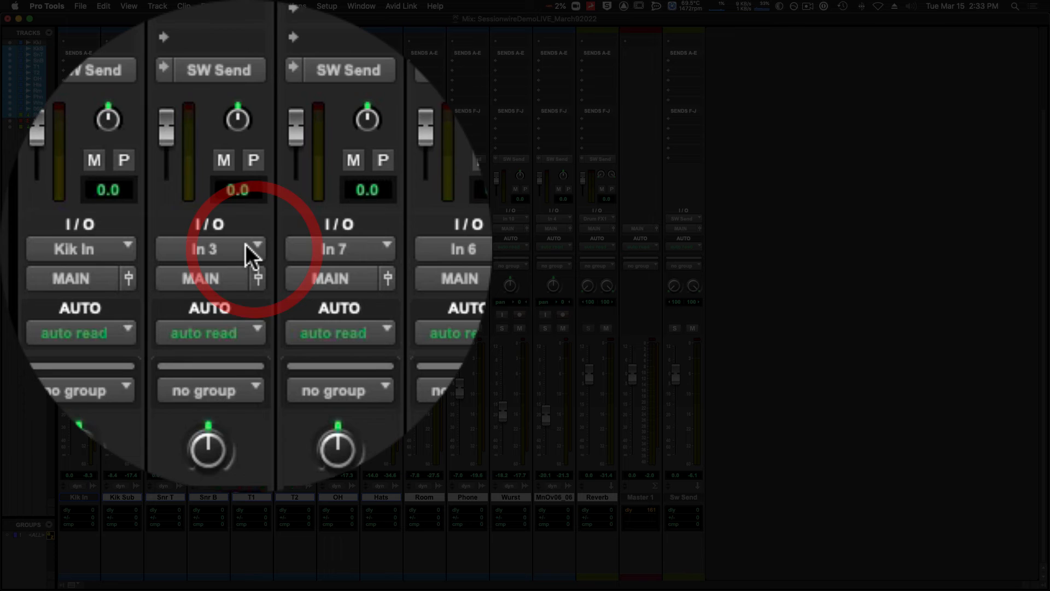